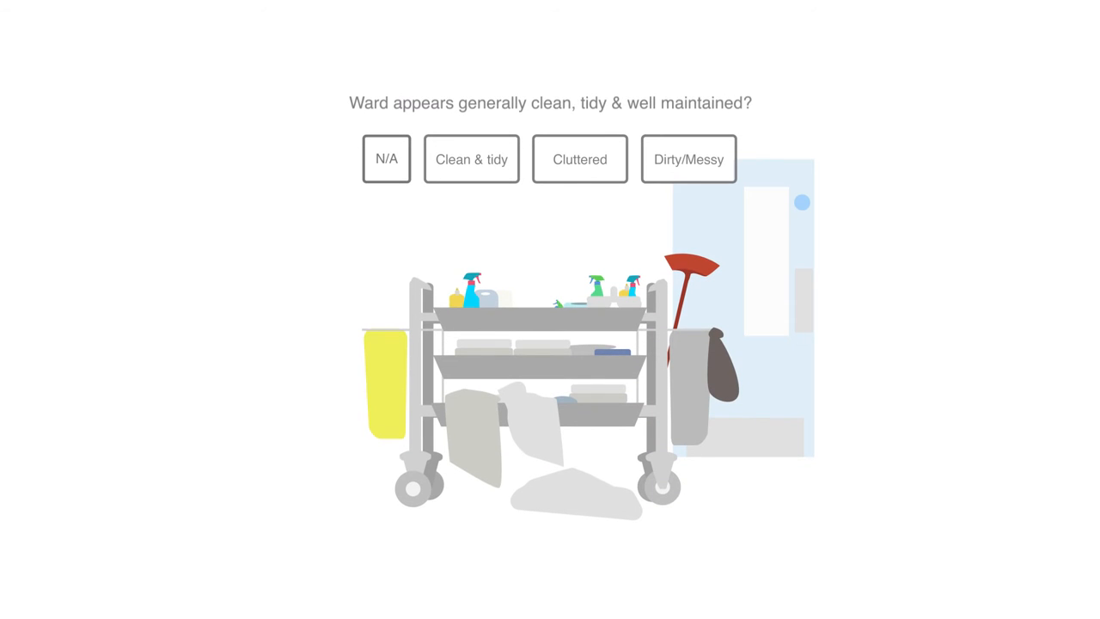
# Mark the ward clean, tidy and well maintained question as Cluttered
pyautogui.click(580, 159)
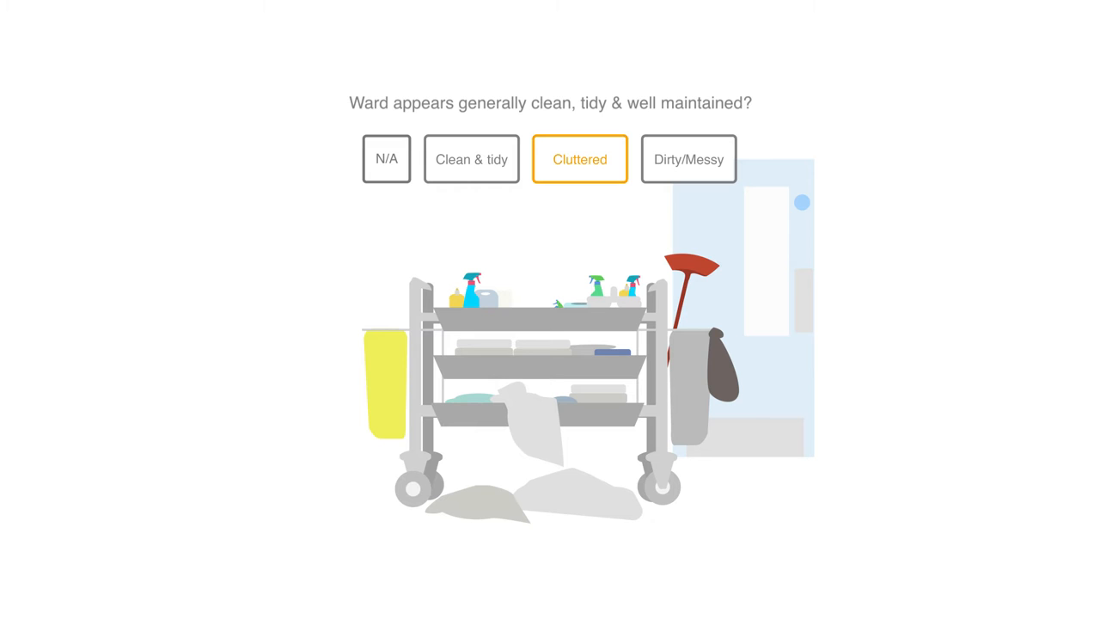
pyautogui.click(579, 158)
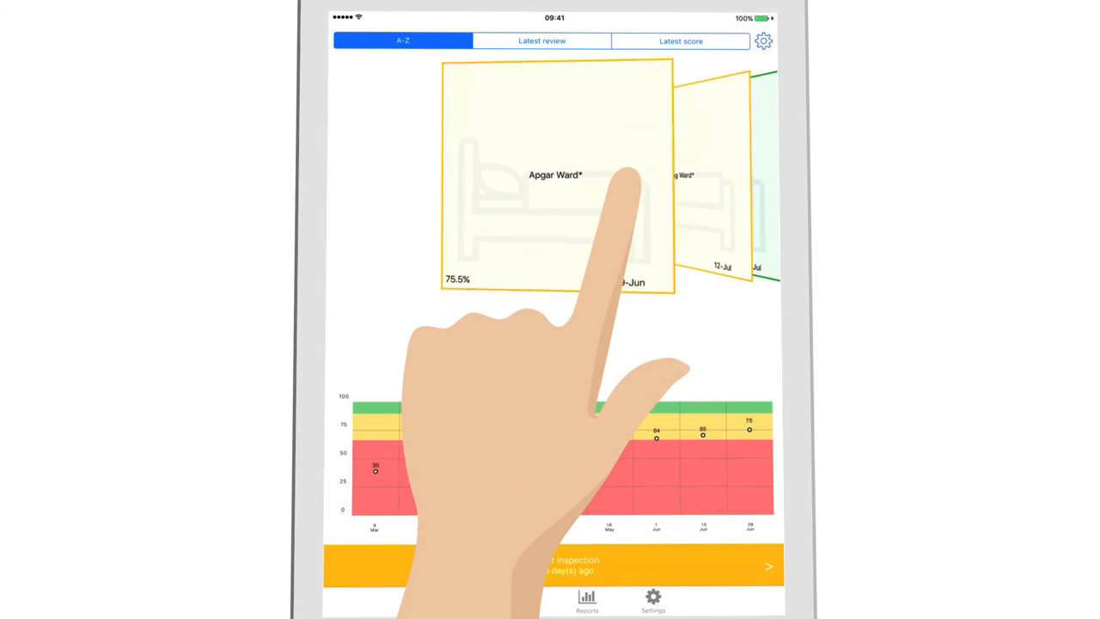
# Open Apgar Ward's report showing its top five and bottom five questions
pyautogui.click(550, 172)
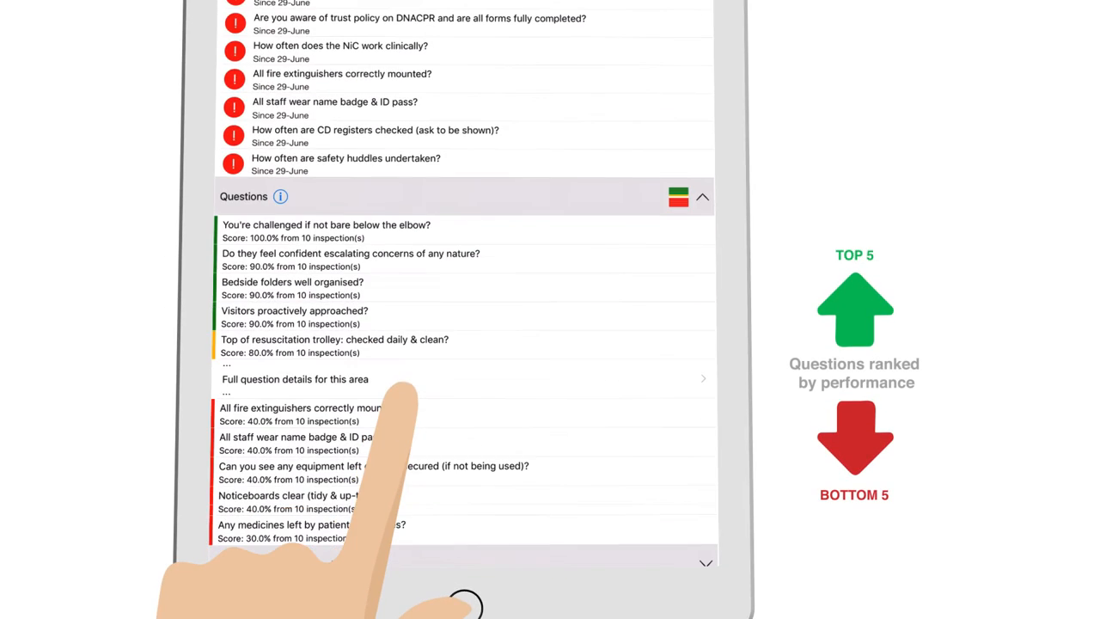
# Scroll through Apgar Ward's full question list ranked by score
pyautogui.scroll(-3)
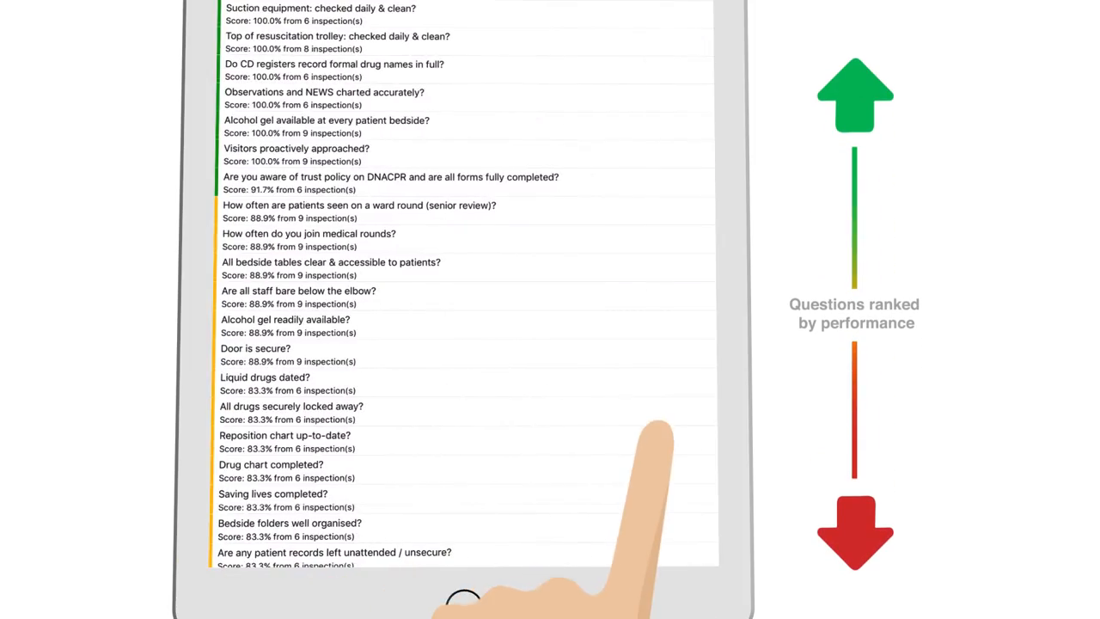
pyautogui.scroll(-3)
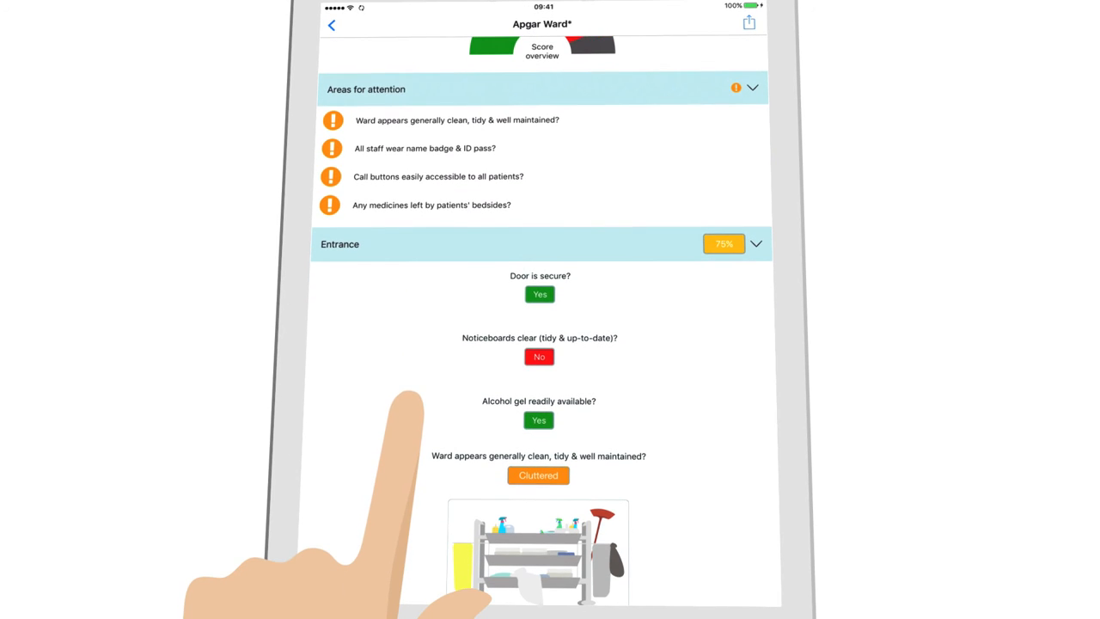
# Scroll past the Entrance answers, including Cluttered with its trolley photo
pyautogui.scroll(-3)
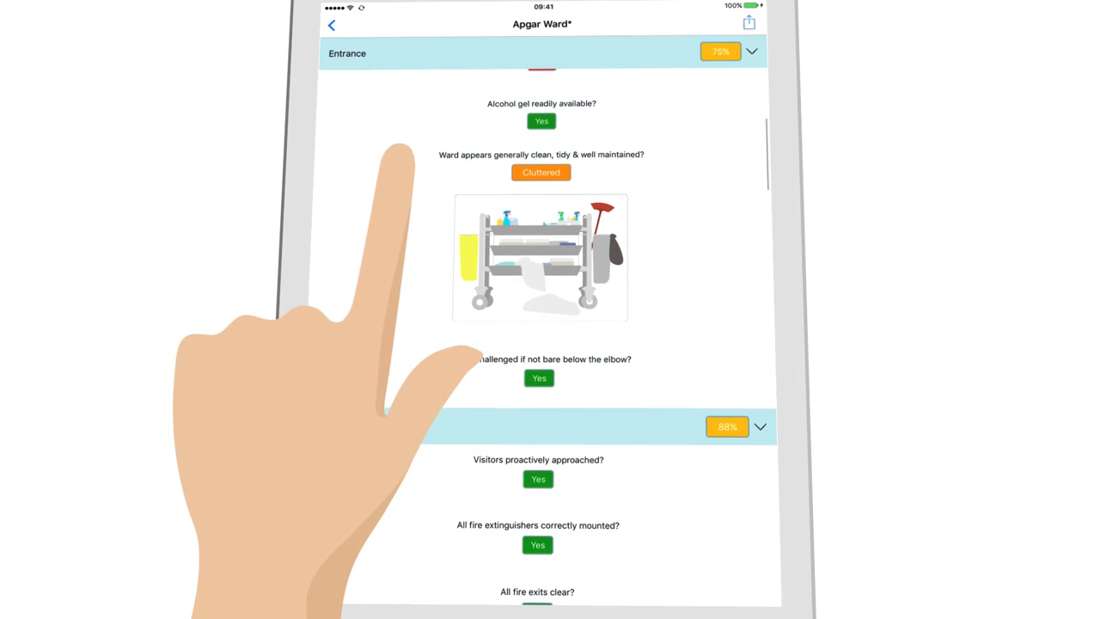